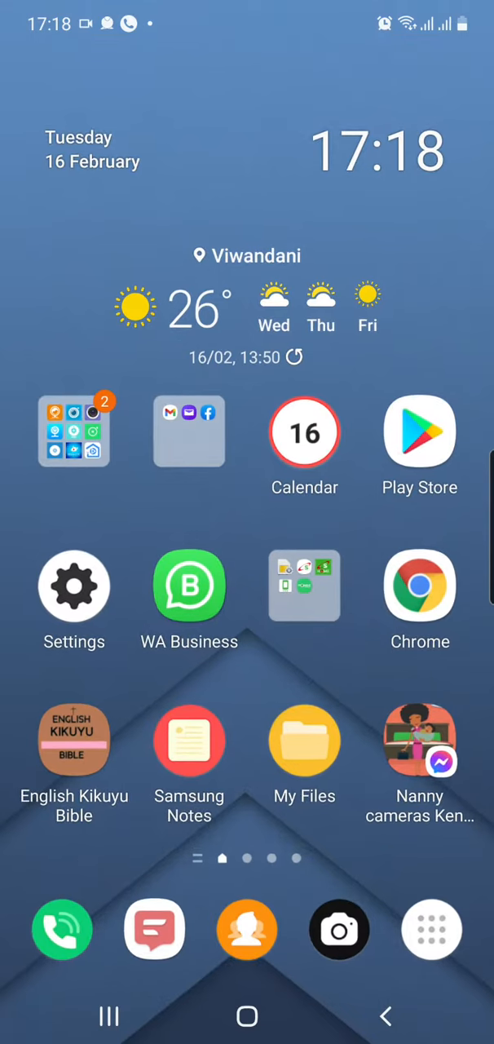
# - Check the phone's connection settings and return to the home screen
pyautogui.click(73, 585)
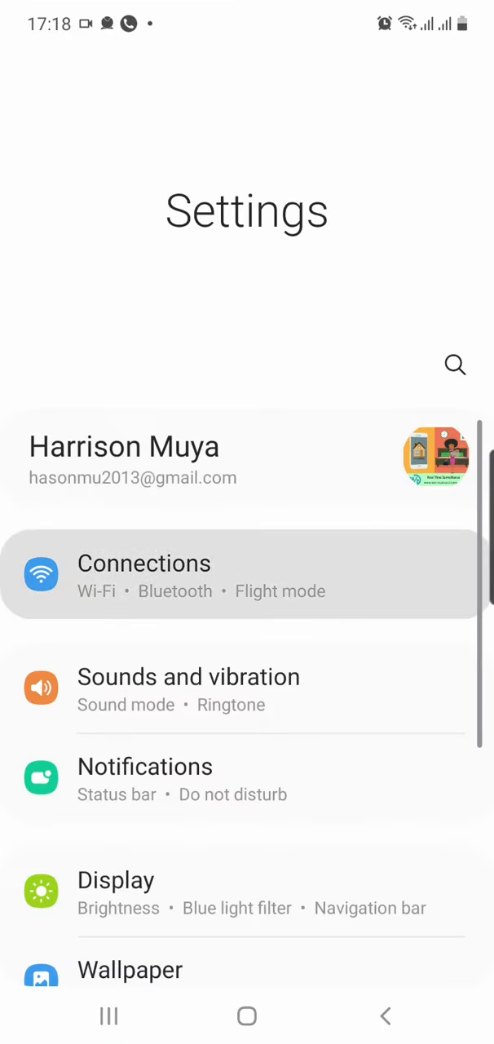
pyautogui.click(143, 574)
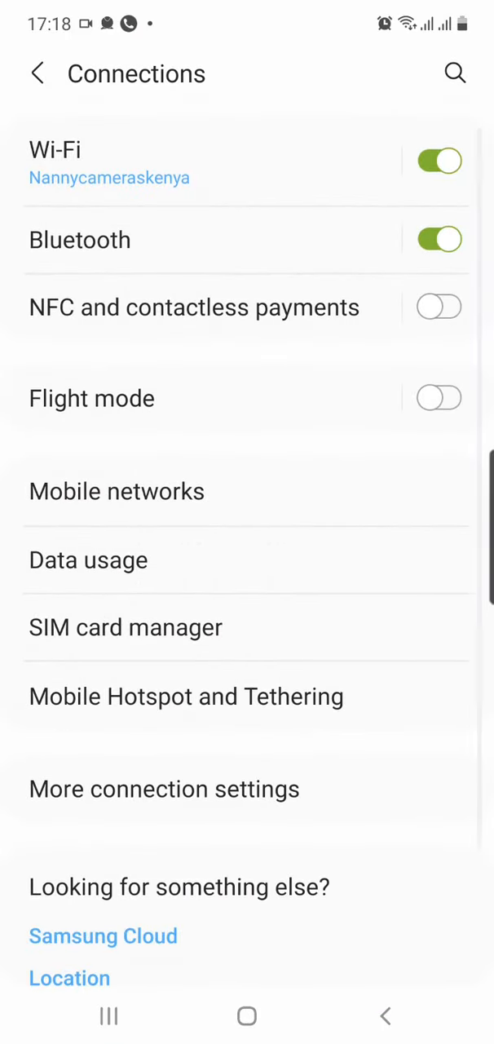
pyautogui.click(246, 1014)
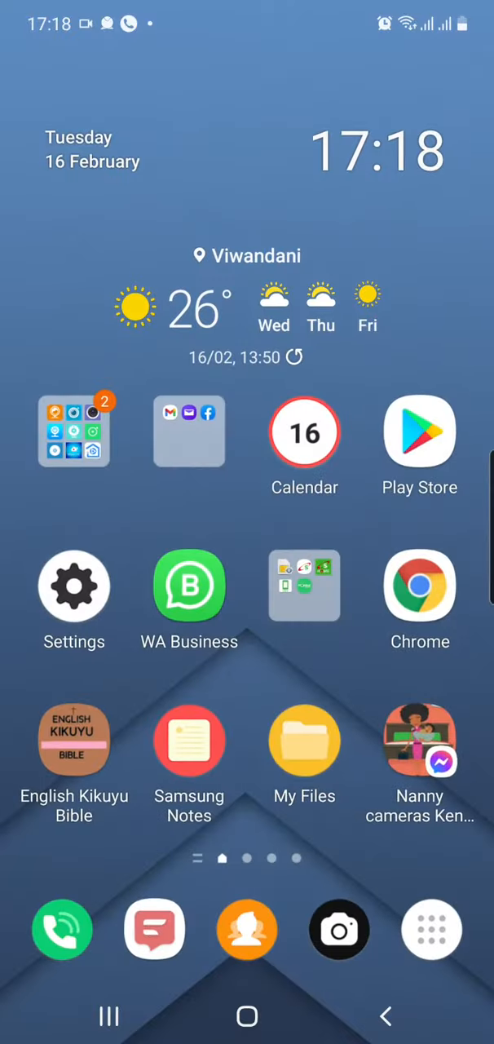
# - Launch 360Eyes Pro, accept Kenya as the location and start adding a new camera
pyautogui.click(73, 430)
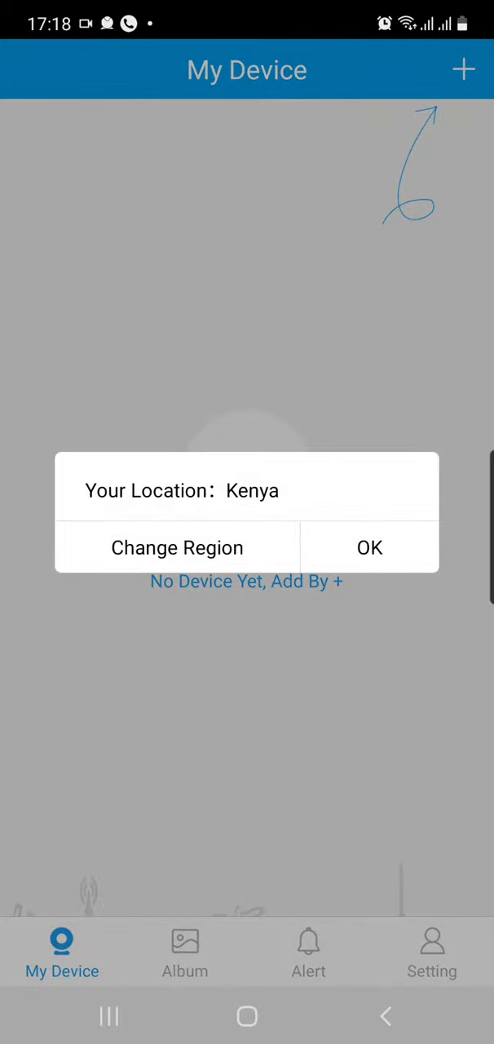
pyautogui.click(368, 548)
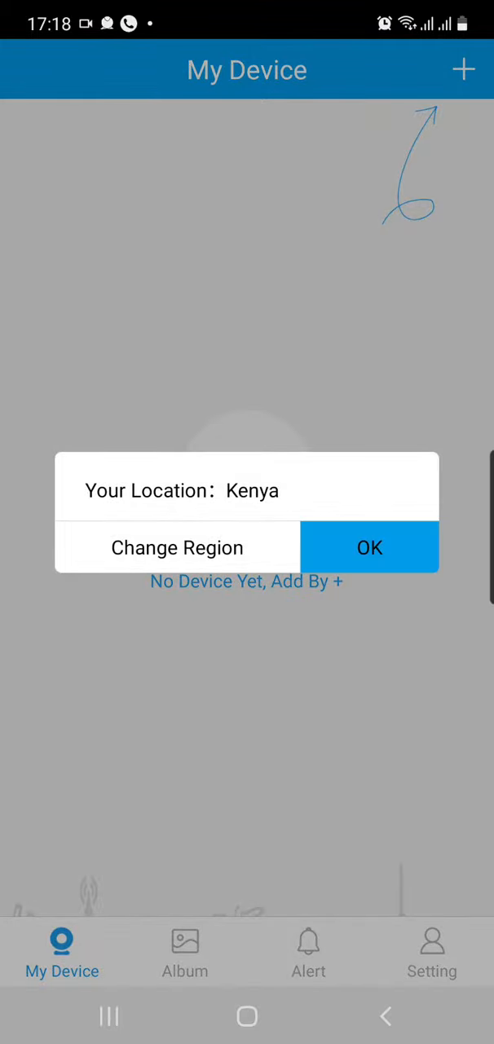
pyautogui.click(368, 548)
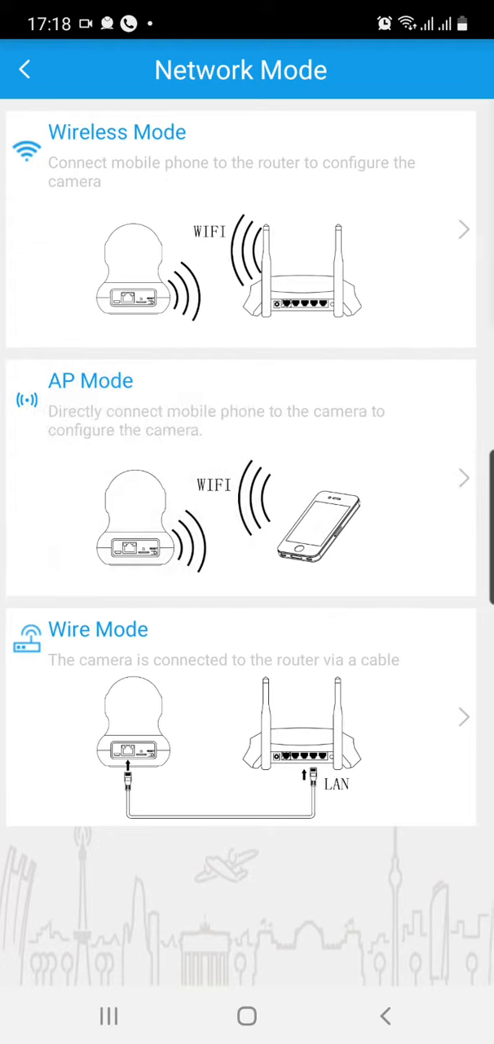
# - Choose AP Mode, confirm the camera light flashes red and go to the phone's Wi-Fi settings
pyautogui.click(241, 404)
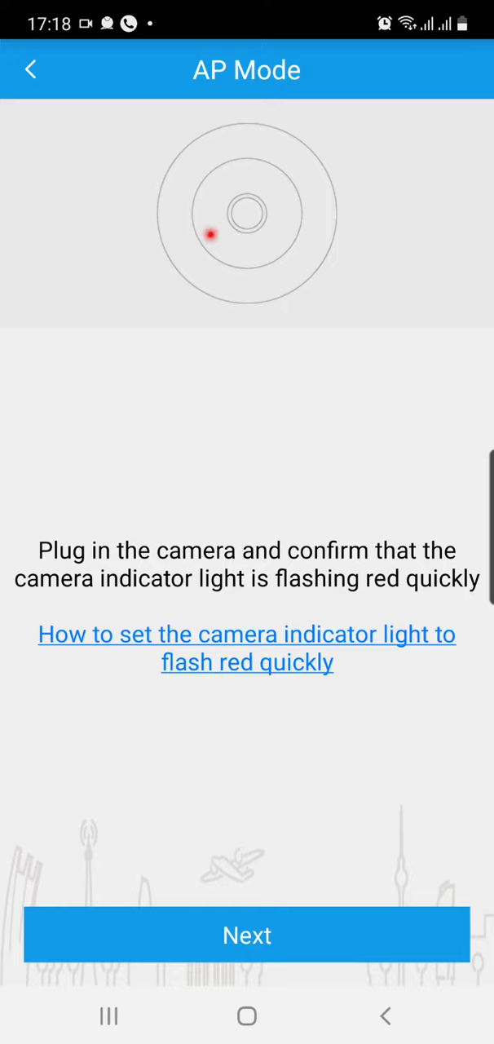
pyautogui.click(248, 934)
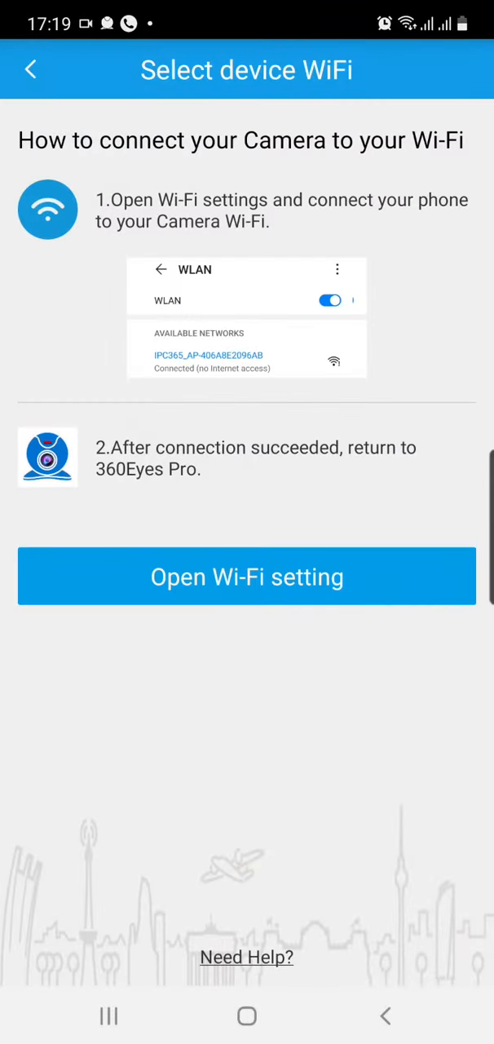
pyautogui.click(248, 577)
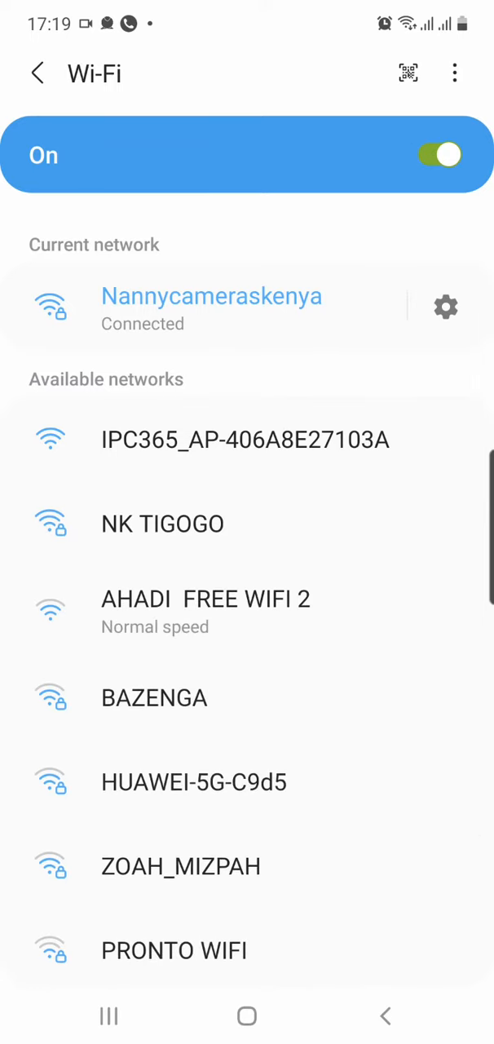
# - Join the camera's IPC365_AP-406A8E27103A Wi-Fi network
pyautogui.click(245, 439)
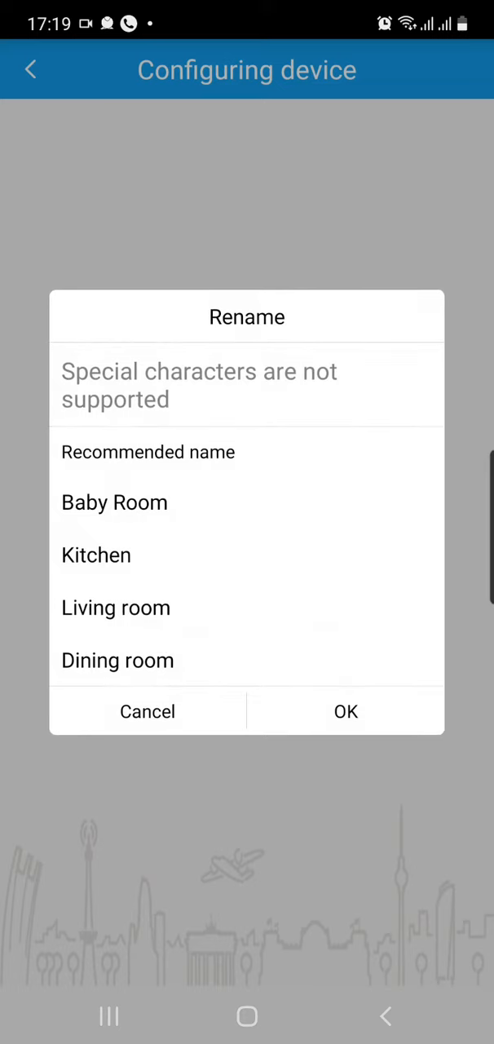
# - Name the camera Living room and open its live view from the device list
pyautogui.click(345, 711)
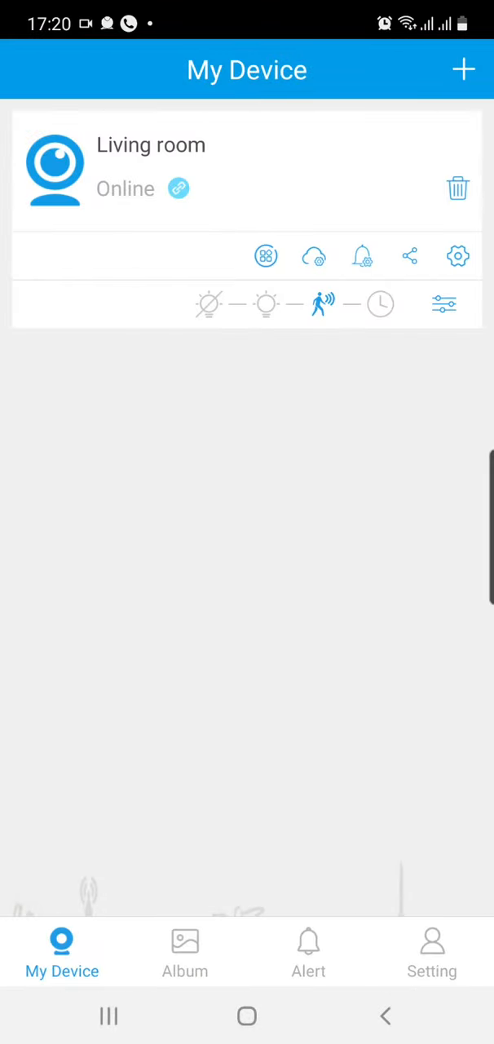
pyautogui.click(55, 170)
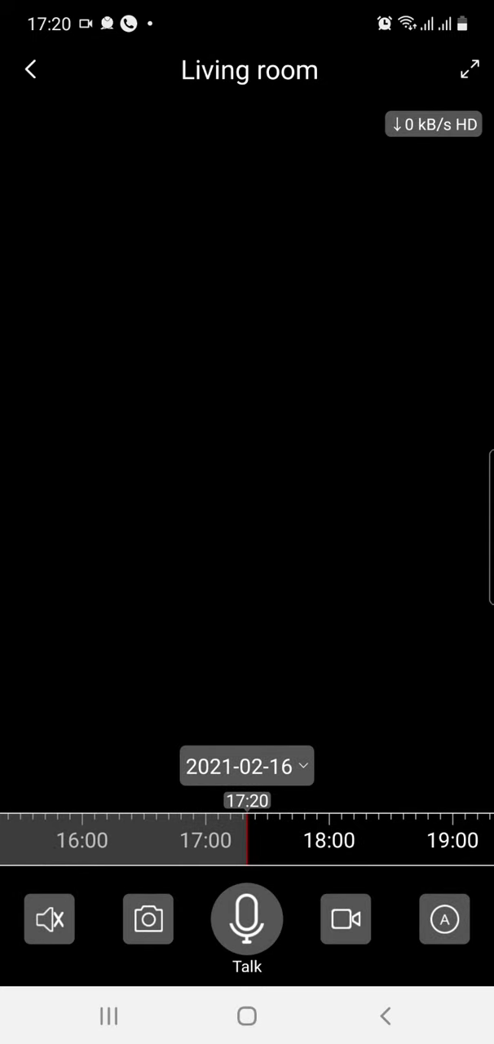